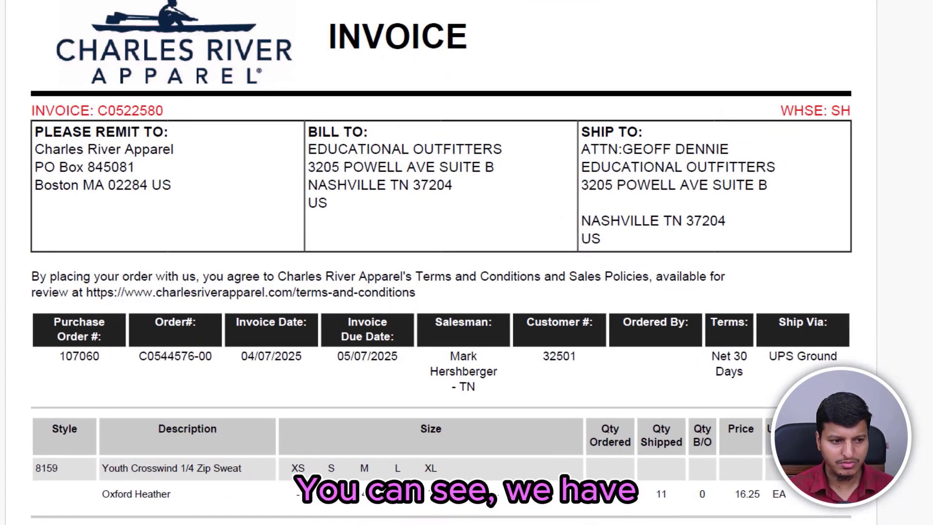
- Review the Charles River Apparel invoice PDF's header and size-based line items, then open the Excel expected output
scroll("down", 3)
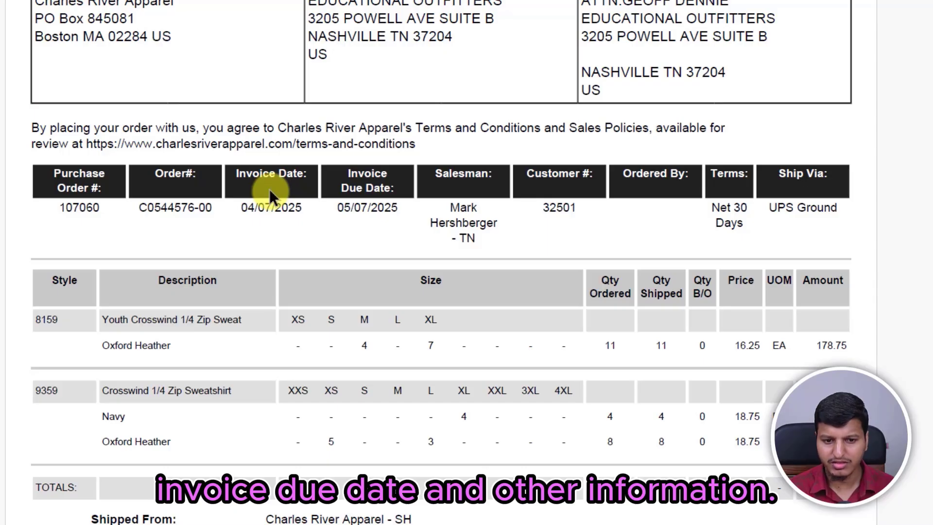
scroll("down", 3)
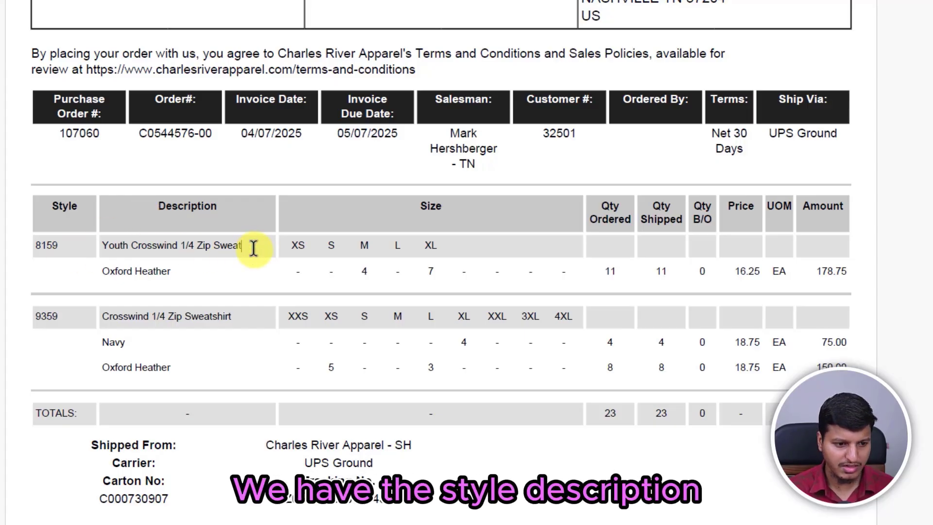
double_click(135, 270)
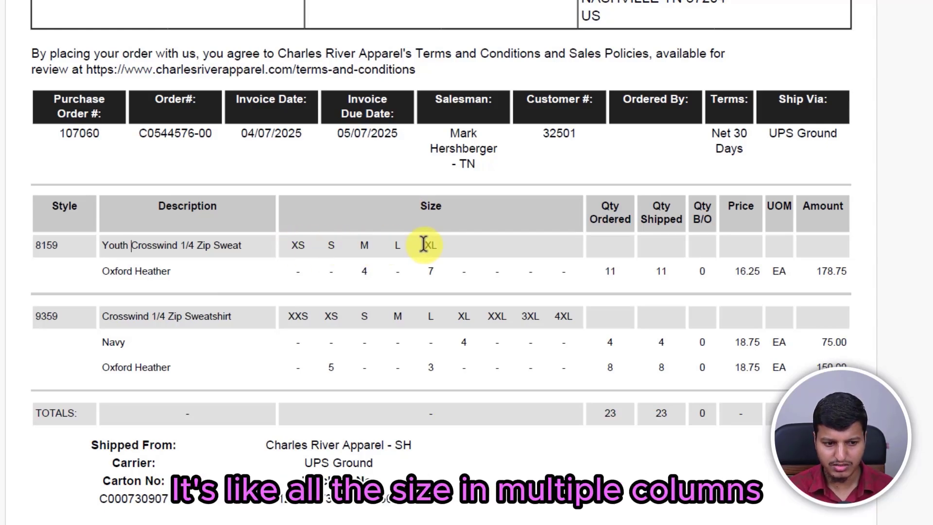
mouse_move(446, 227)
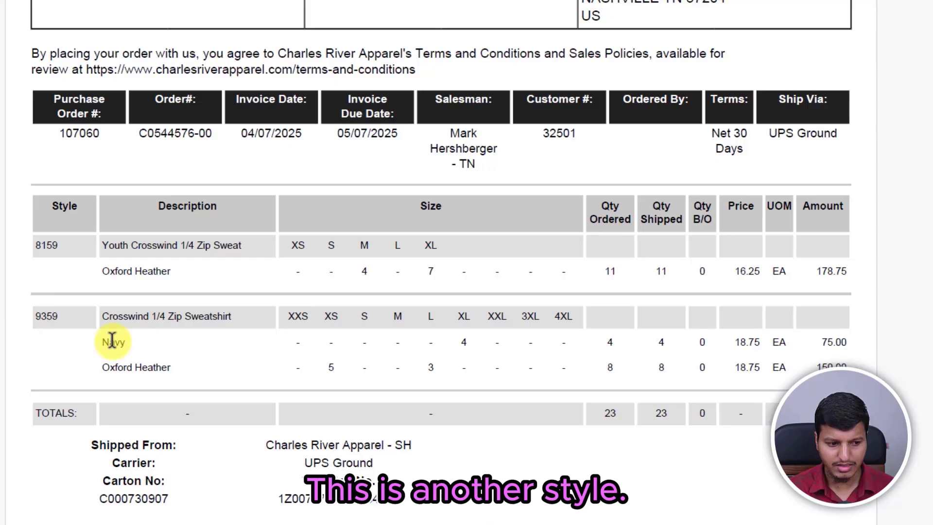
mouse_move(180, 345)
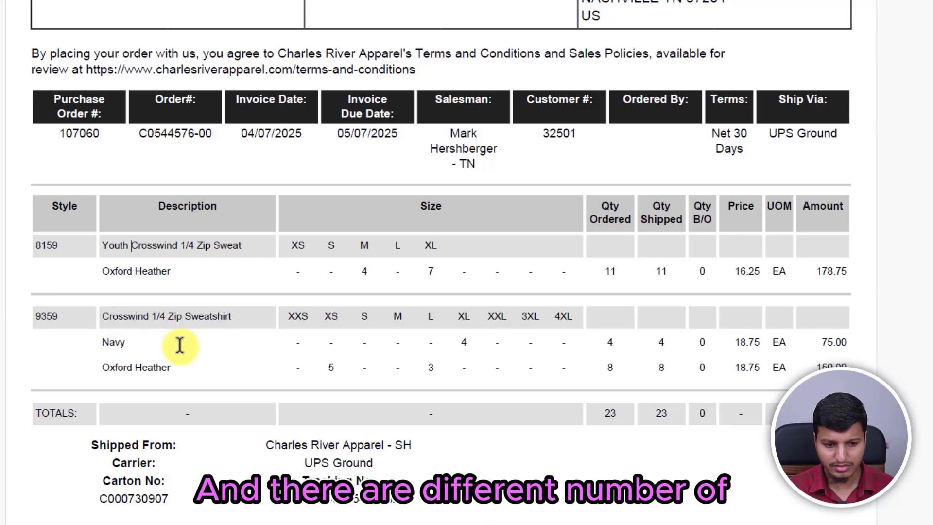
mouse_move(527, 338)
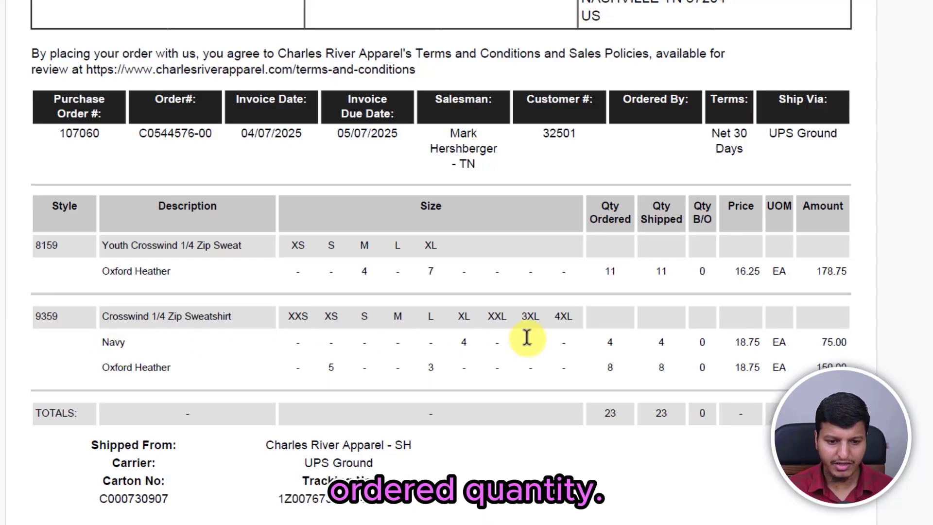
scroll("down", 3)
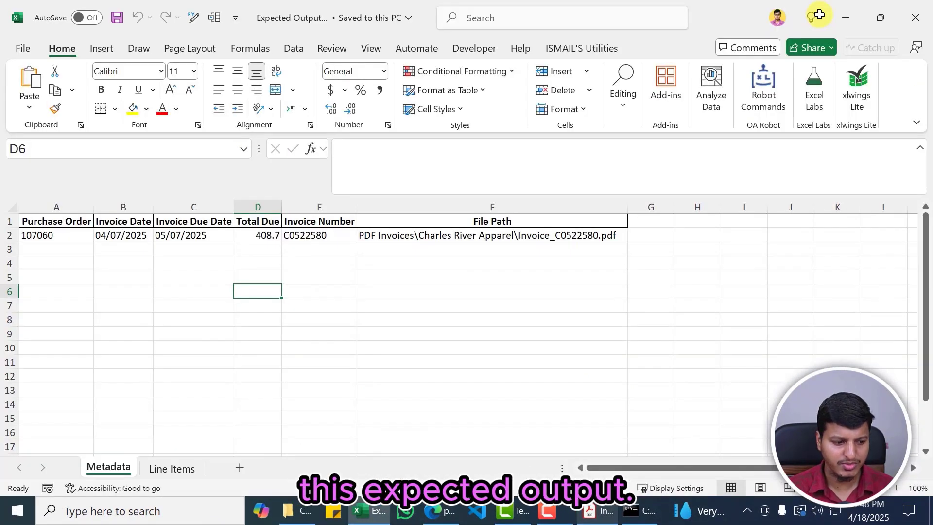
- Inspect the Line Items sheet's first-row unit price (E2) and invoice number (G2)
left_click(172, 468)
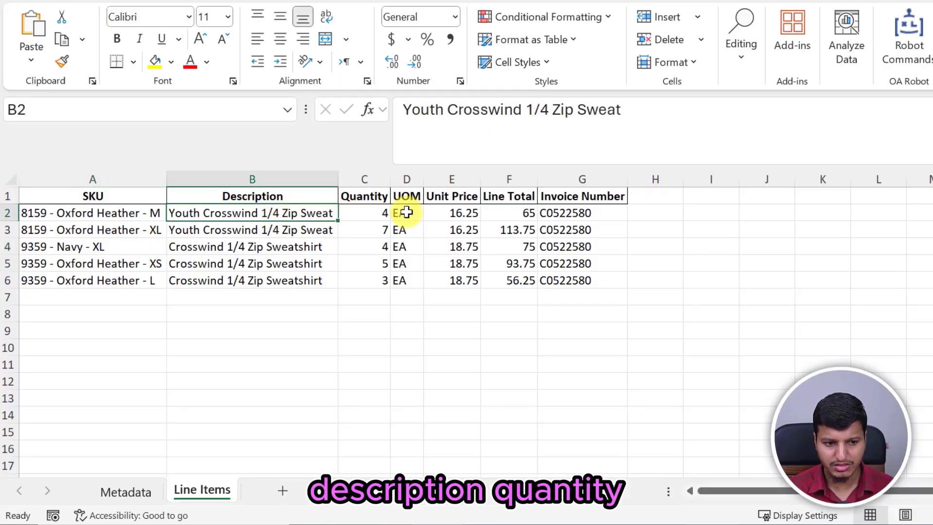
left_click(451, 212)
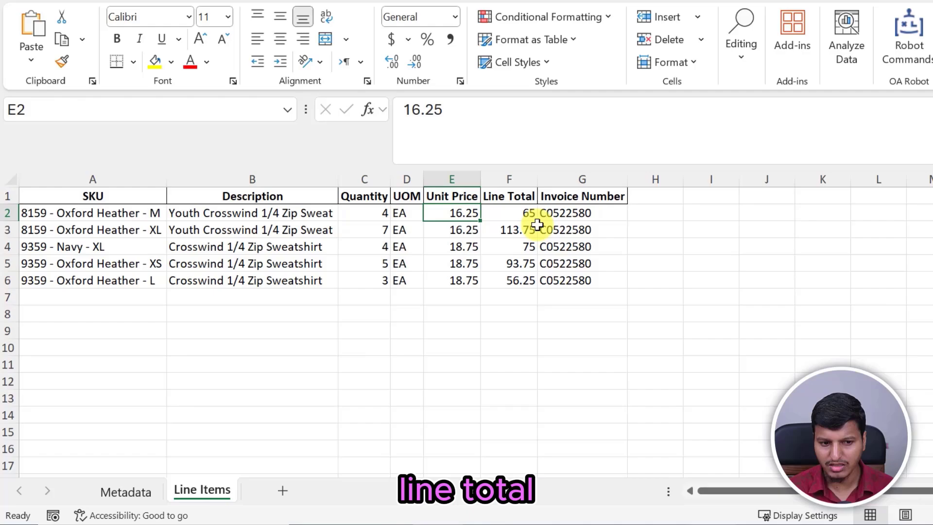
left_click(581, 212)
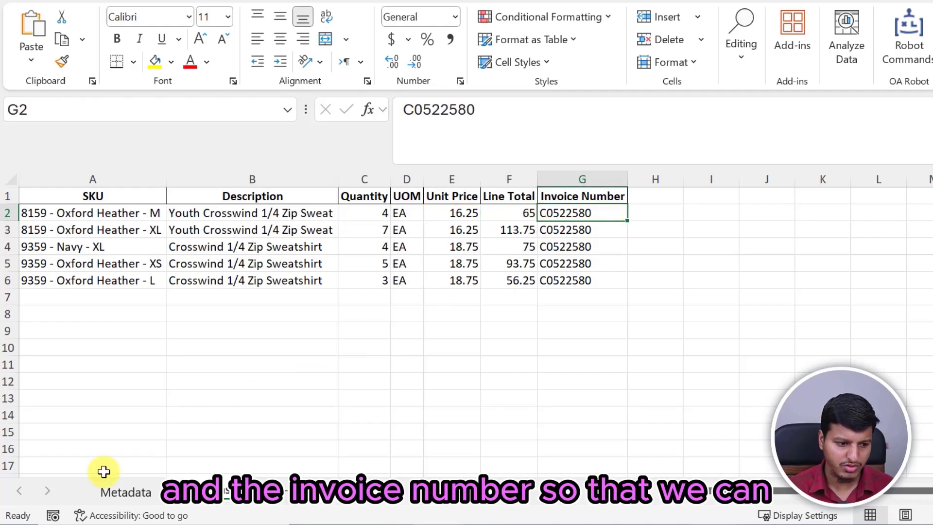
- Return to the Metadata sheet, minimize Excel, and bring up the Jupyter extraction notebook
left_click(125, 492)
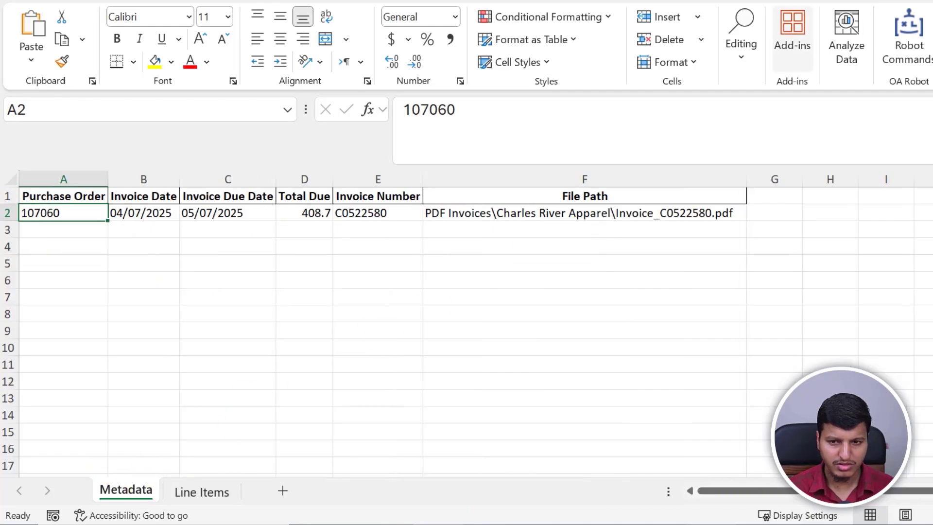
left_click(305, 510)
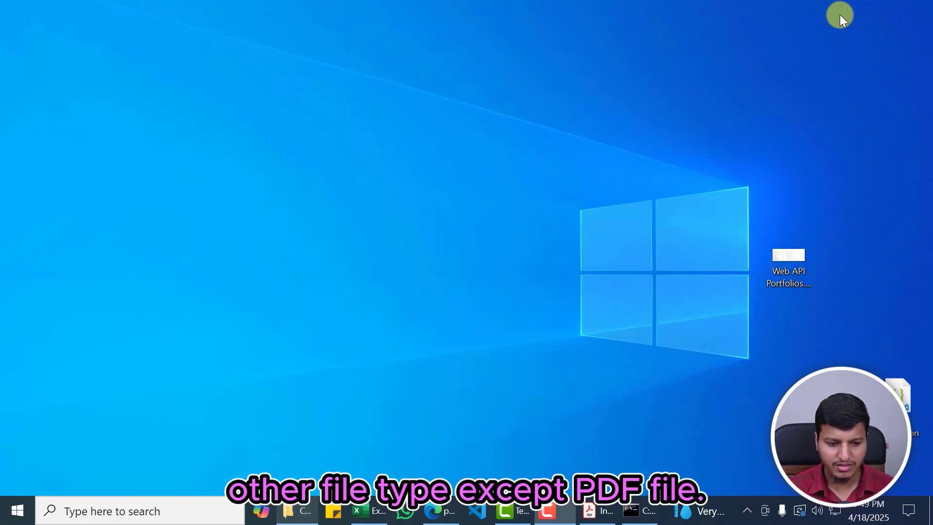
left_click(440, 510)
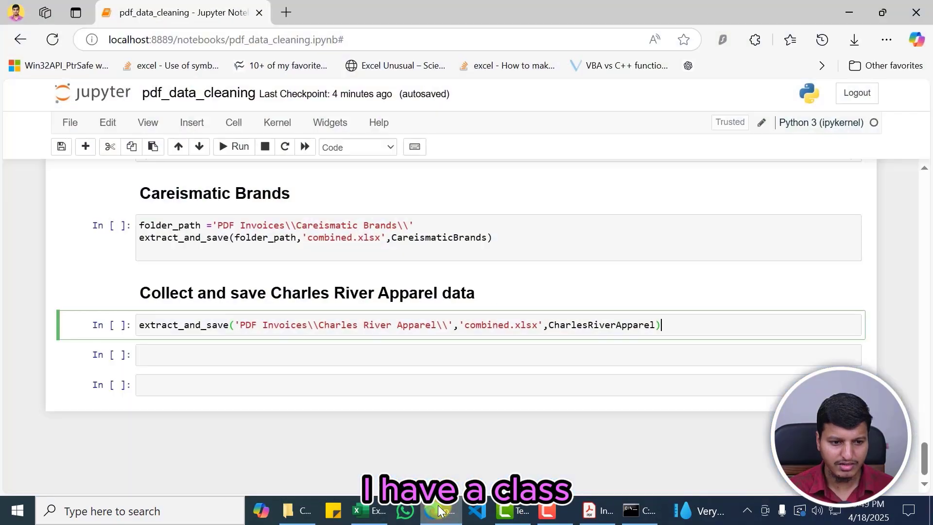